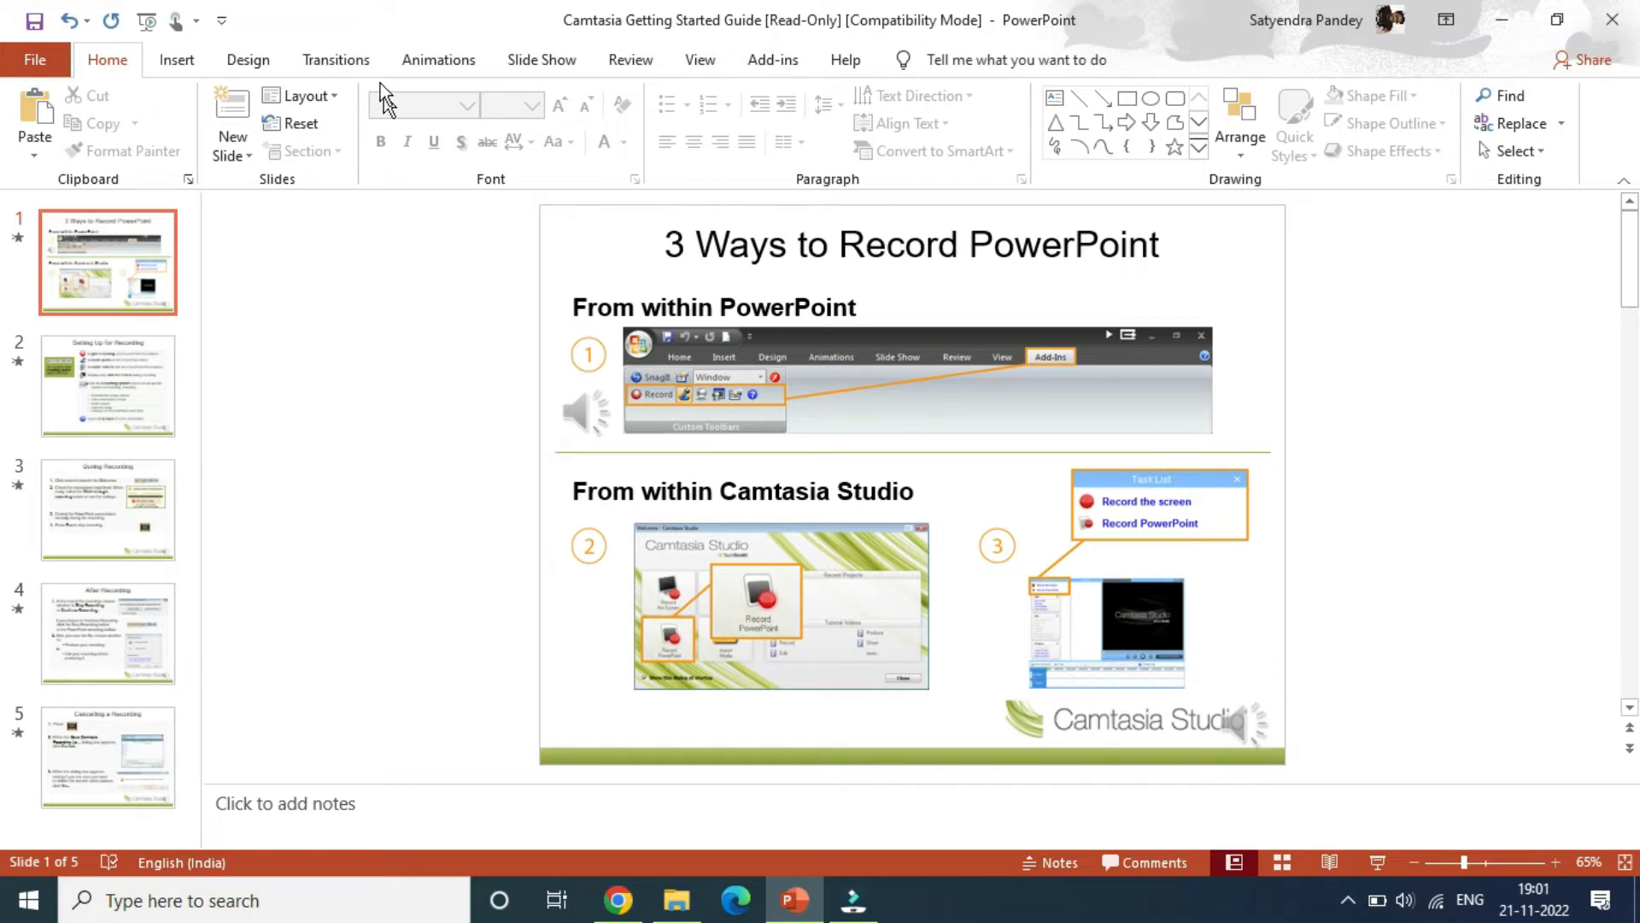
- Show the transition options for slide 1, which has no transition
{"action": "left_click", "coordinate": [335, 60]}
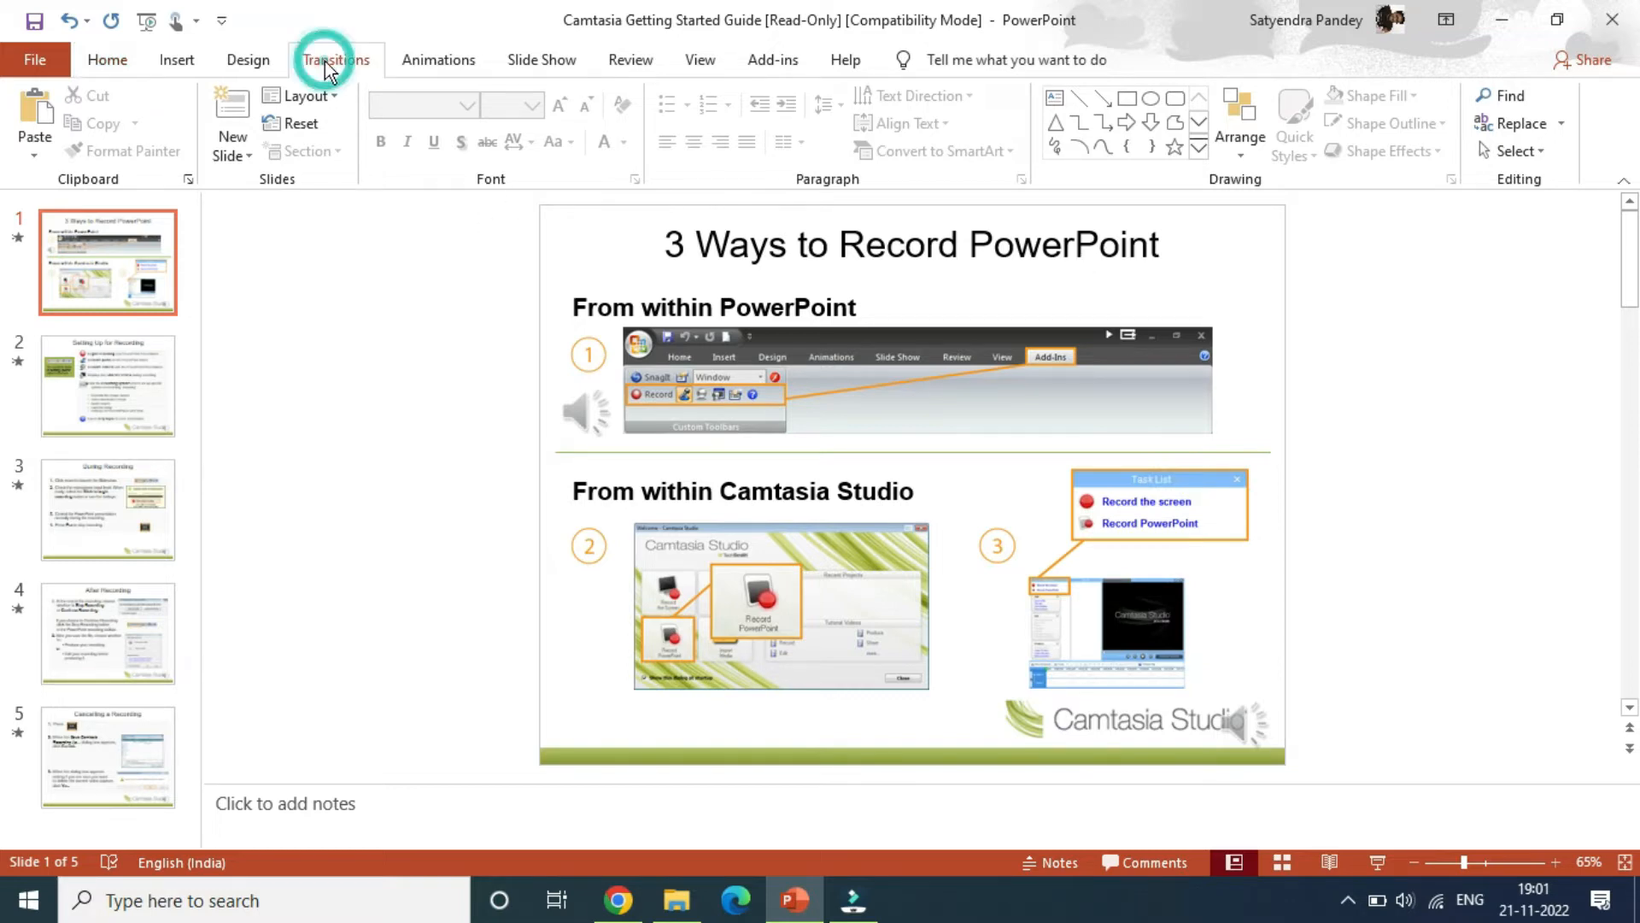
{"action": "left_click", "coordinate": [335, 60]}
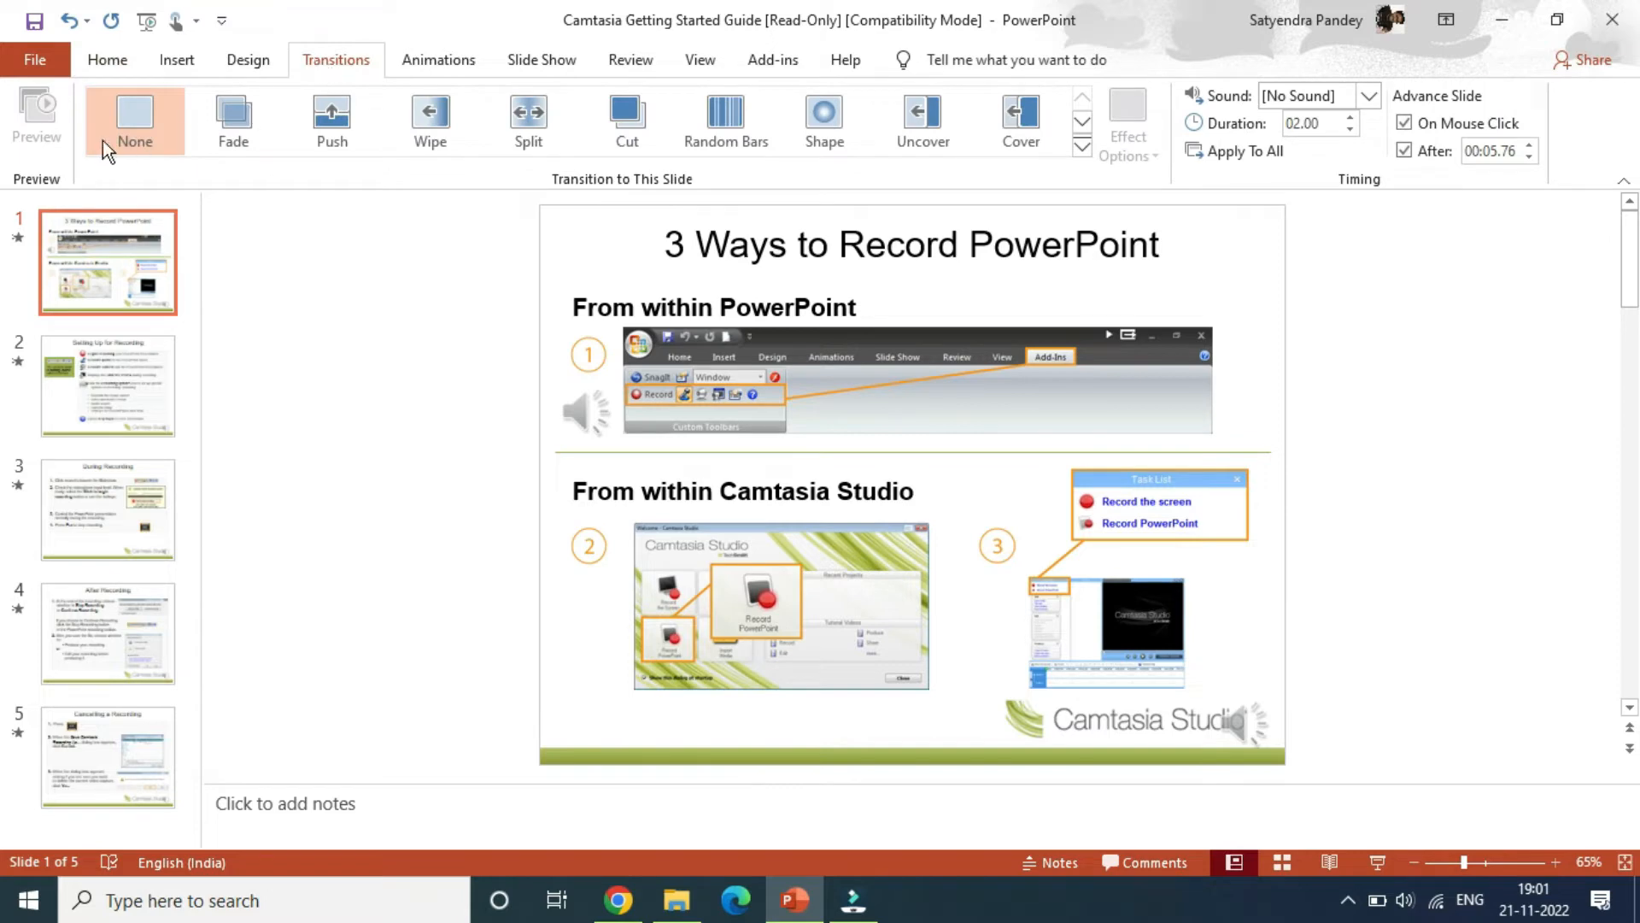
{"action": "mouse_move", "coordinate": [1021, 115]}
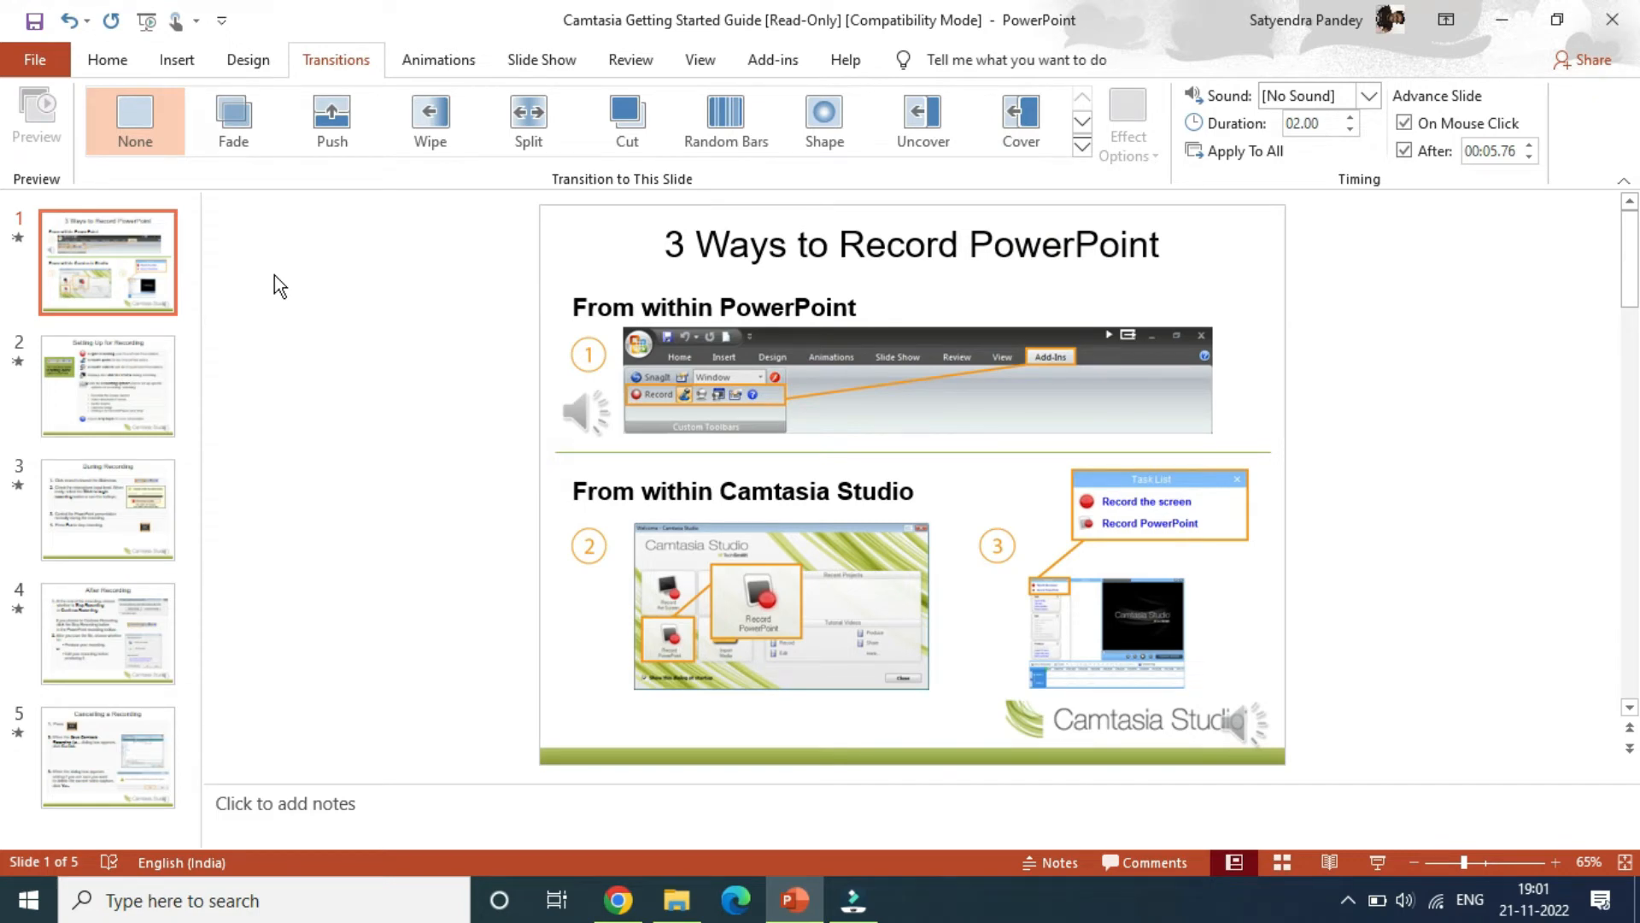
{"action": "mouse_move", "coordinate": [109, 510]}
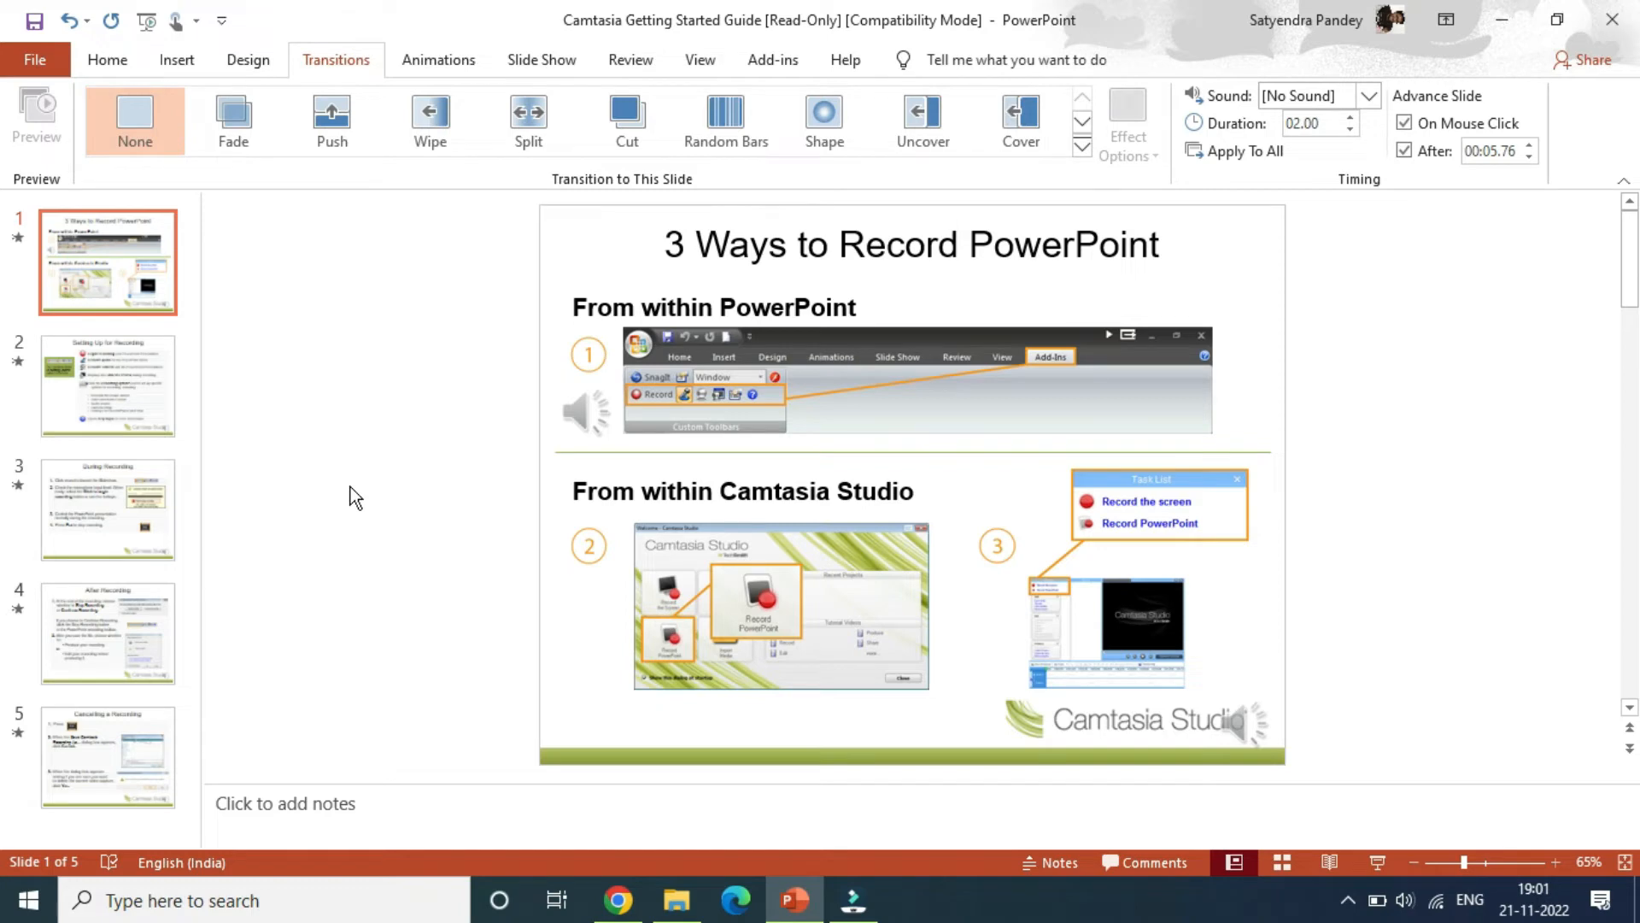
- Select slide 3, 'During Recording', and set its transition to None
{"action": "left_click", "coordinate": [109, 511]}
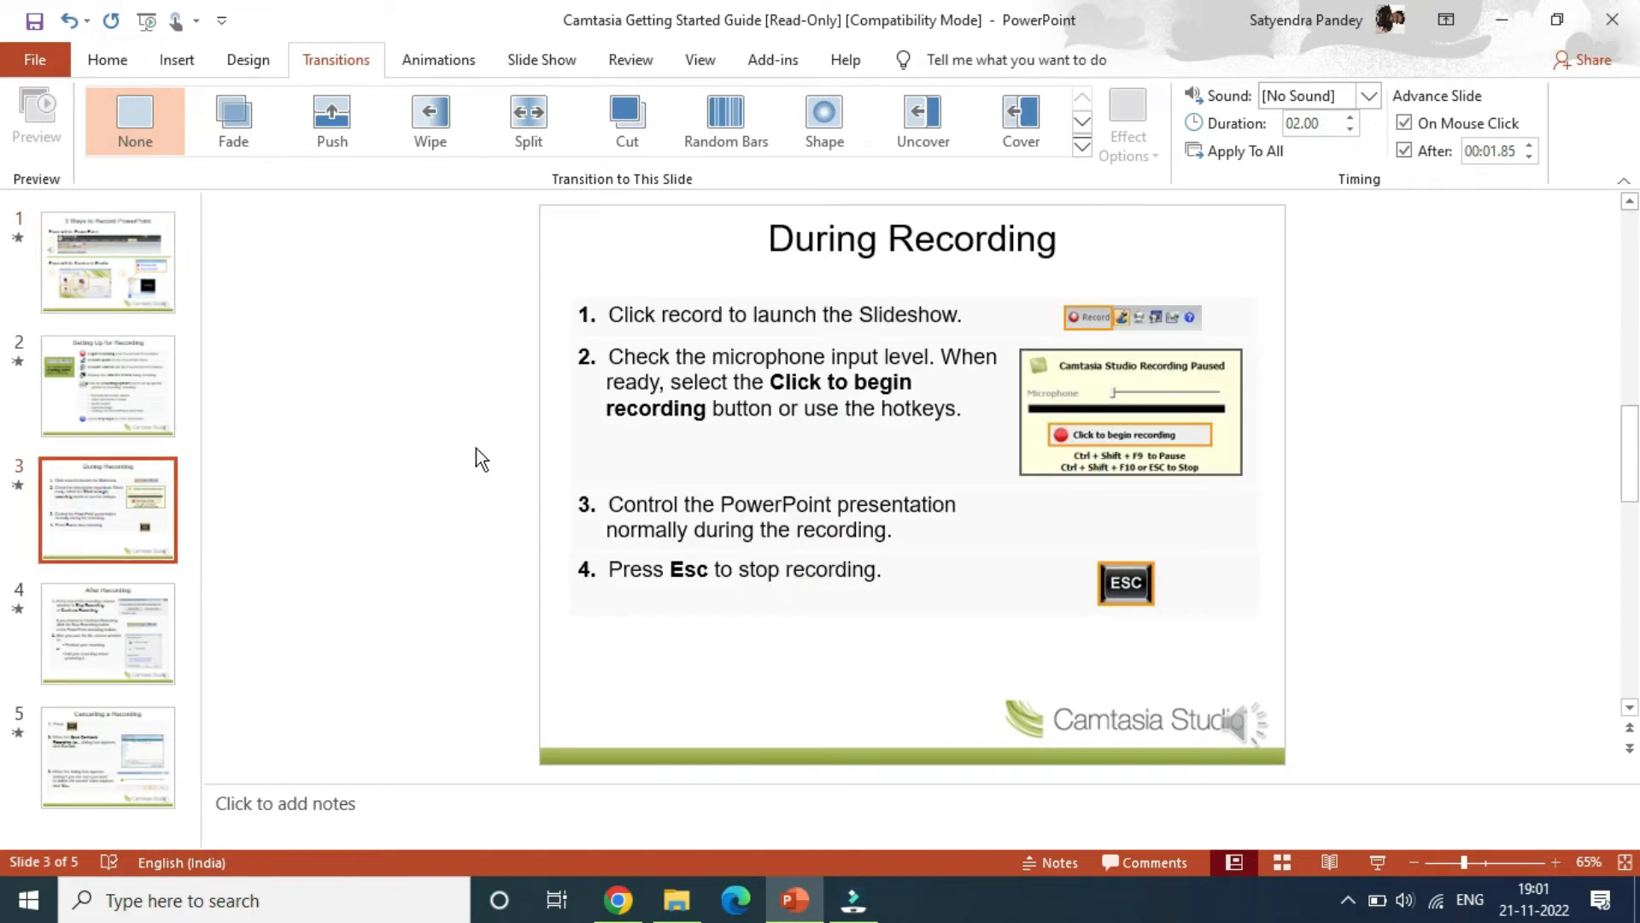
{"action": "mouse_move", "coordinate": [295, 205]}
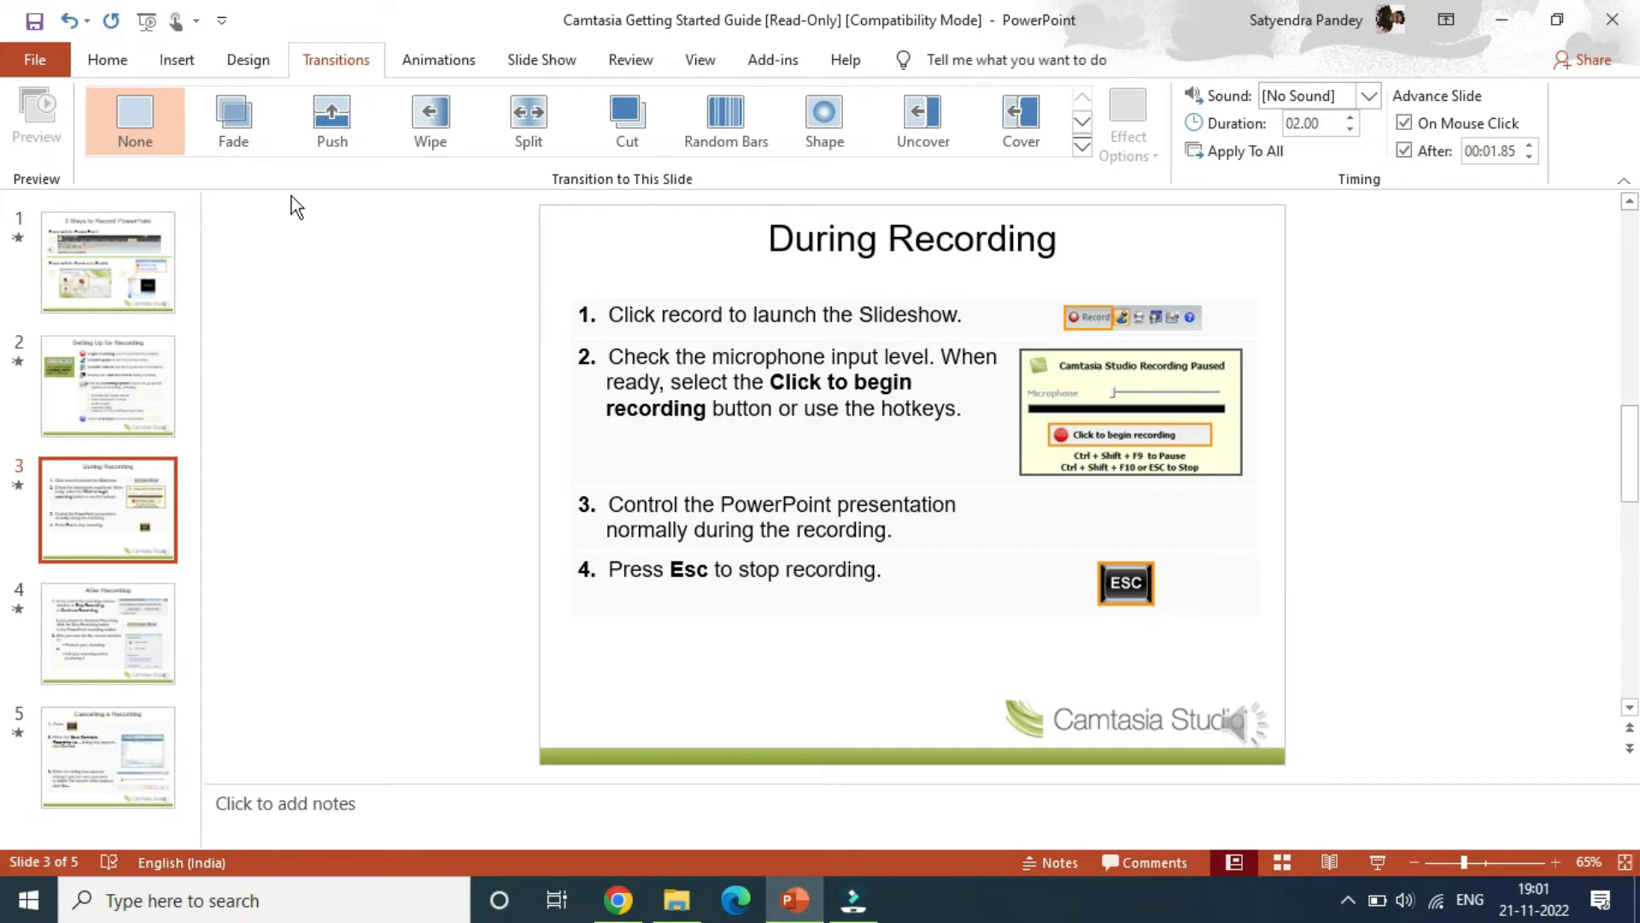
{"action": "left_click", "coordinate": [136, 116]}
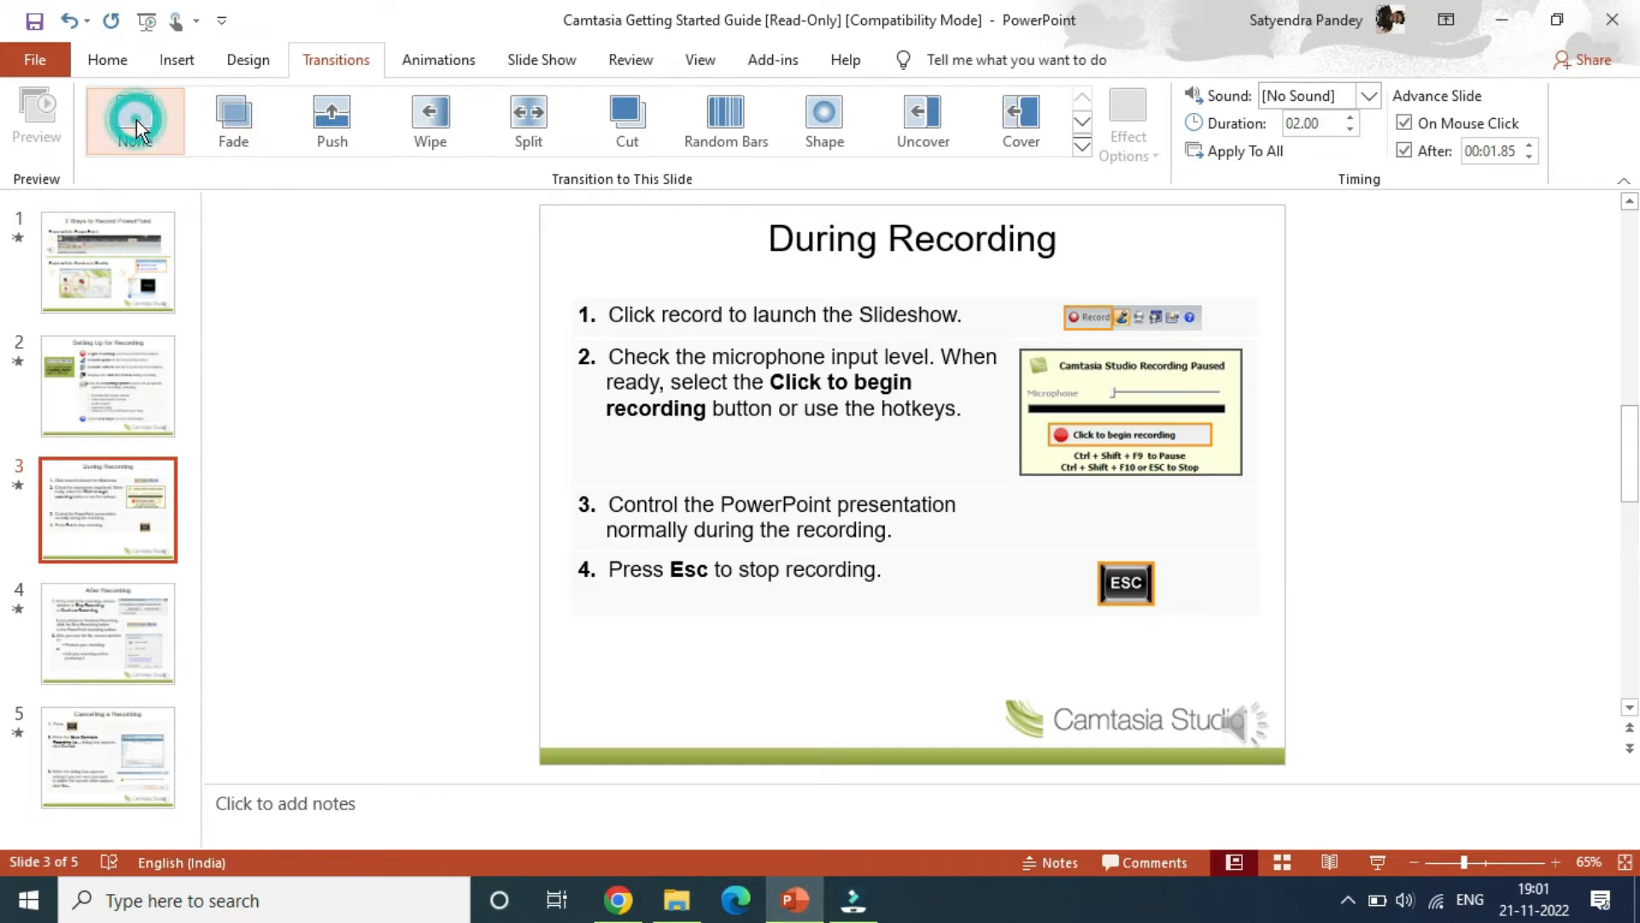
{"action": "left_click", "coordinate": [134, 118]}
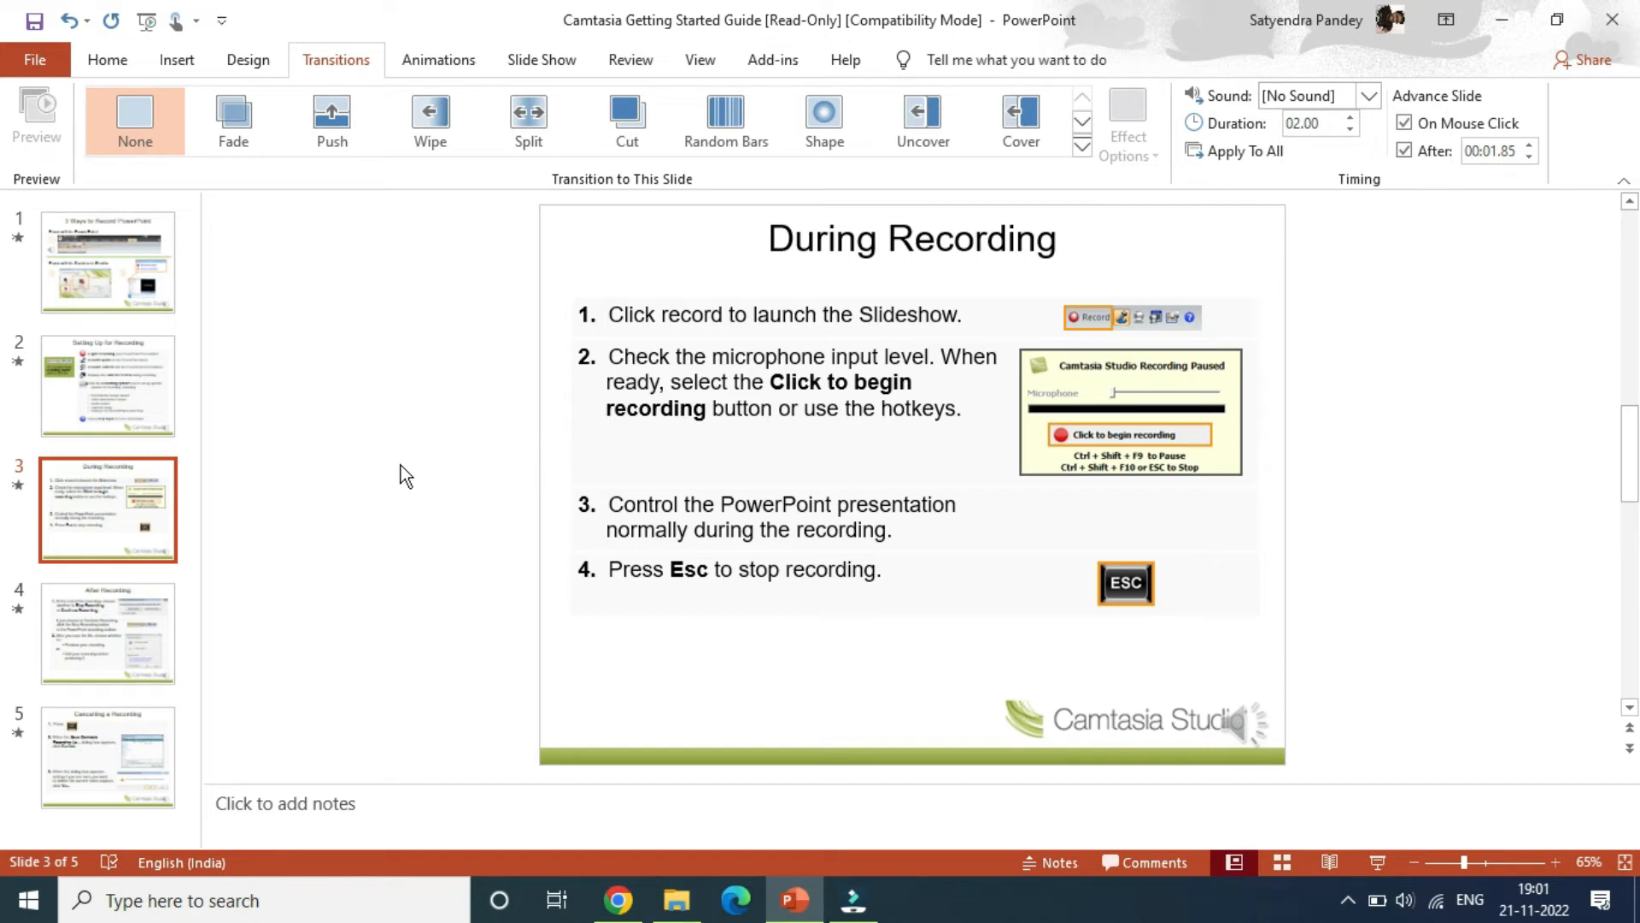
- Return to slide 1, '3 Ways to Record PowerPoint'
{"action": "left_click", "coordinate": [100, 263]}
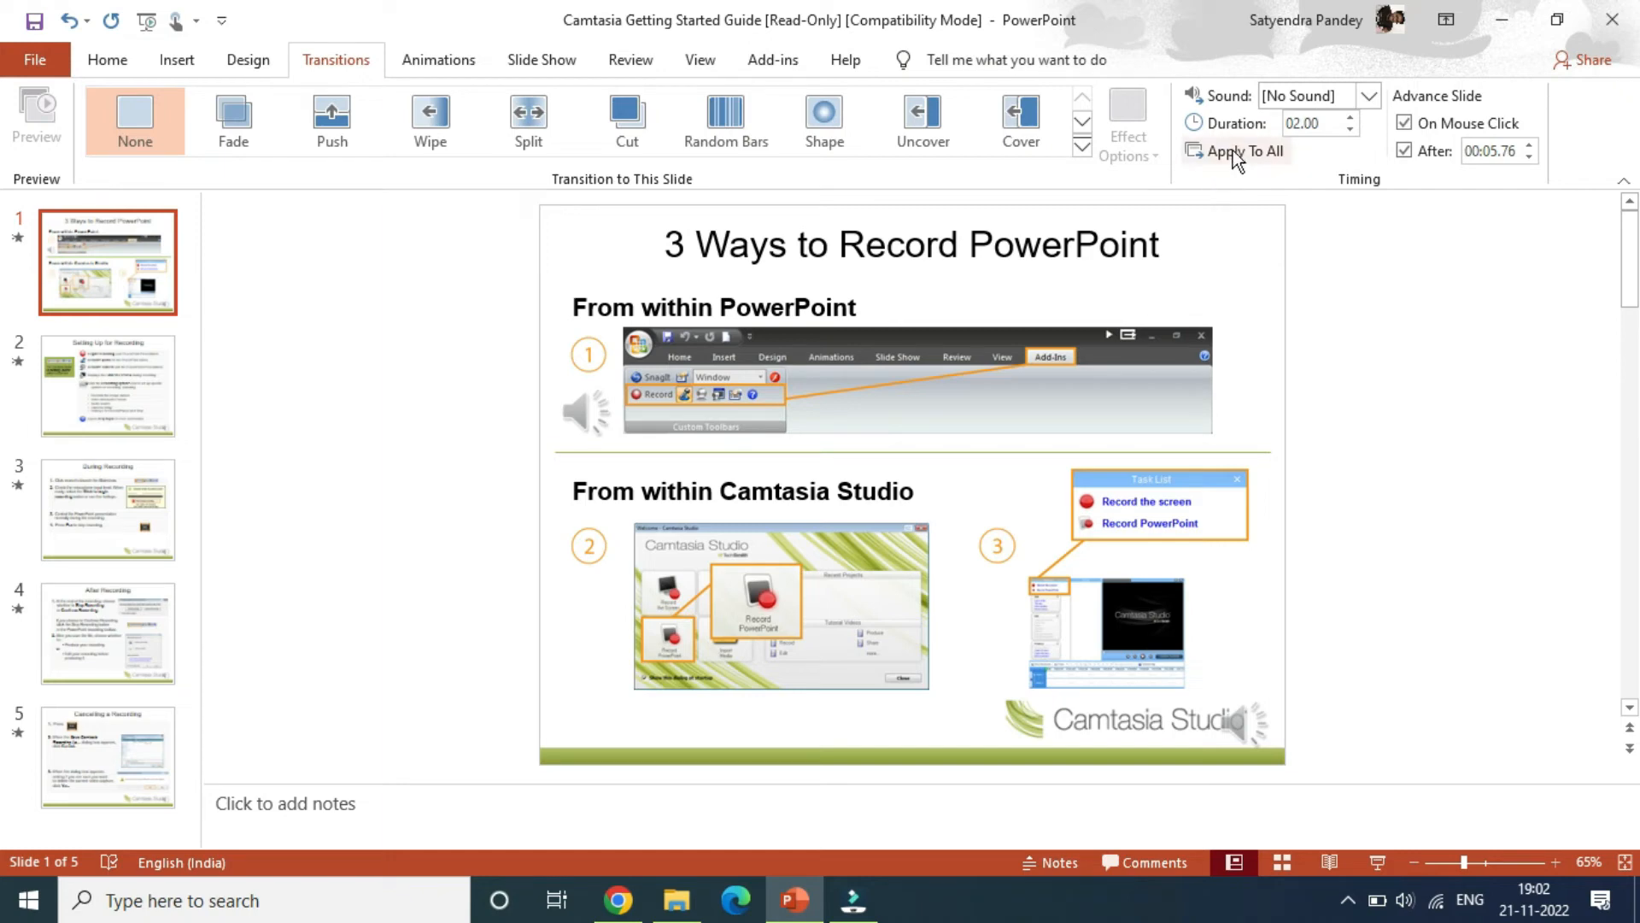
{"action": "mouse_move", "coordinate": [1236, 158]}
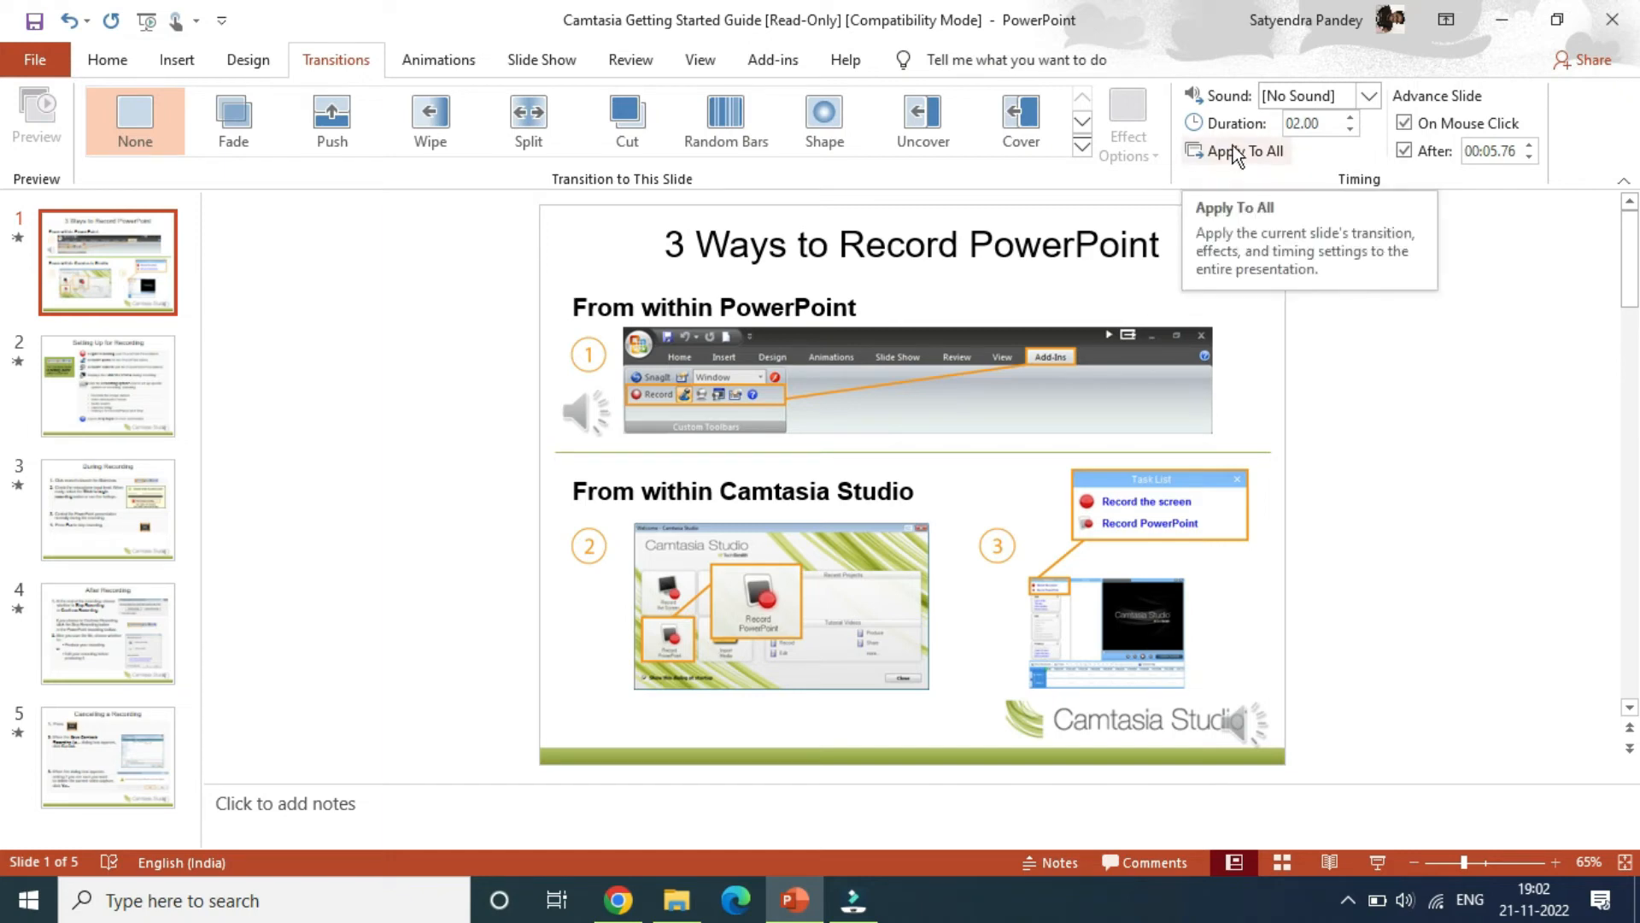